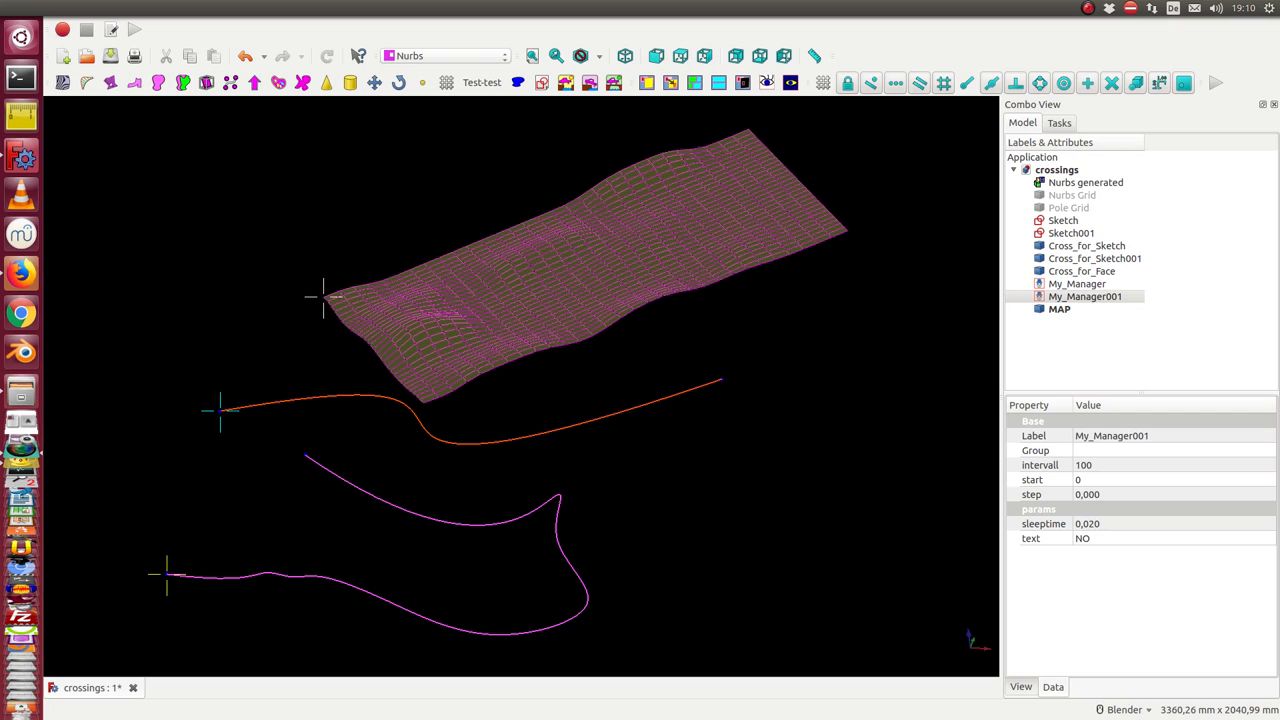
mouse_move(876, 304)
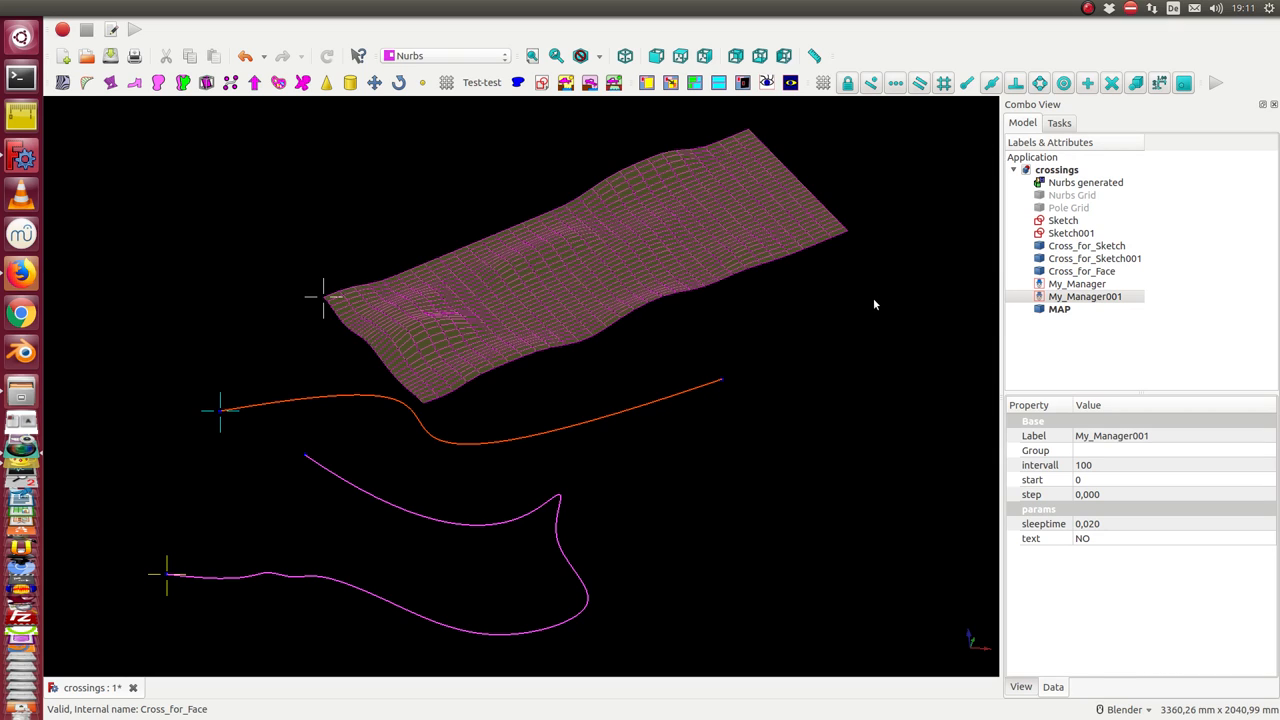
mouse_move(862, 296)
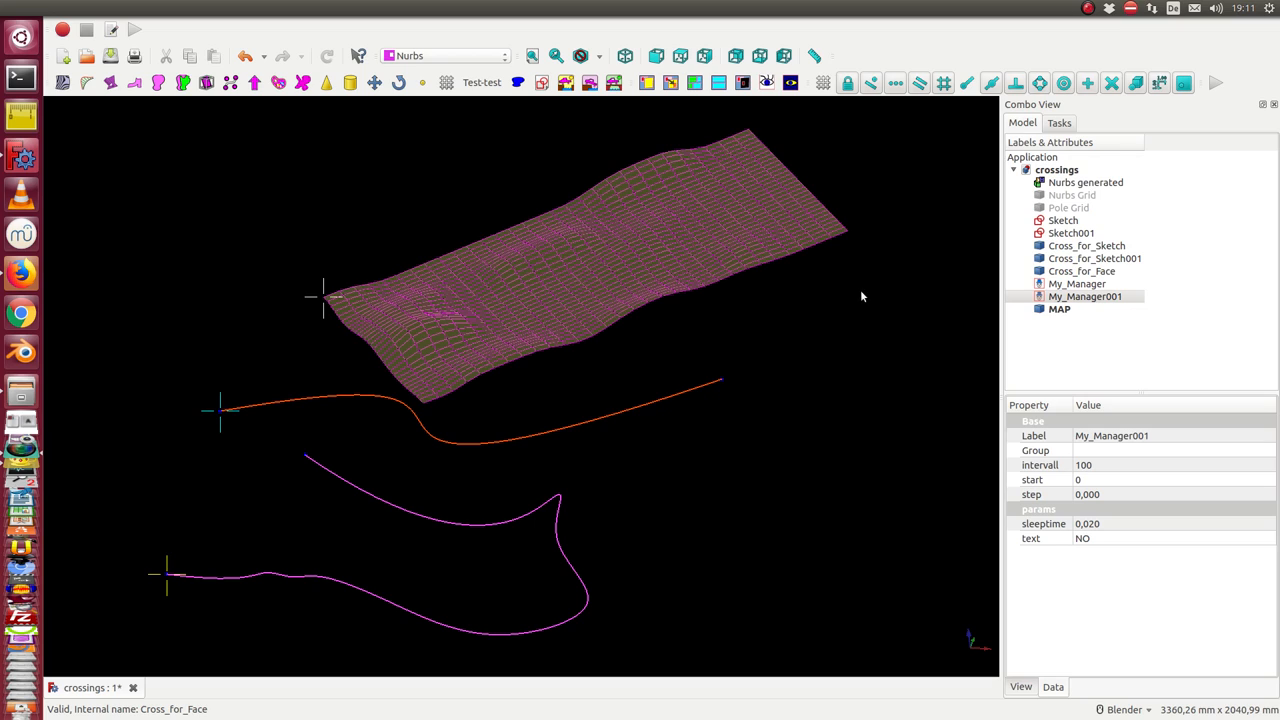
mouse_move(880, 316)
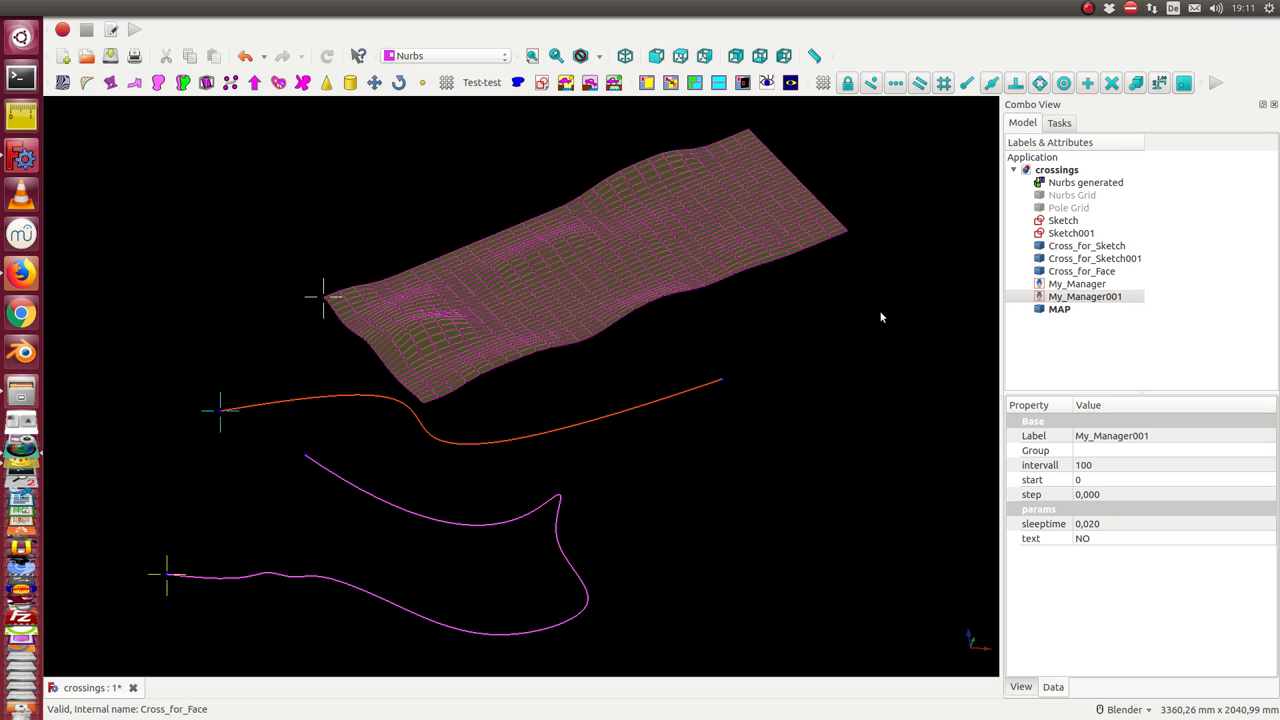
mouse_move(800, 280)
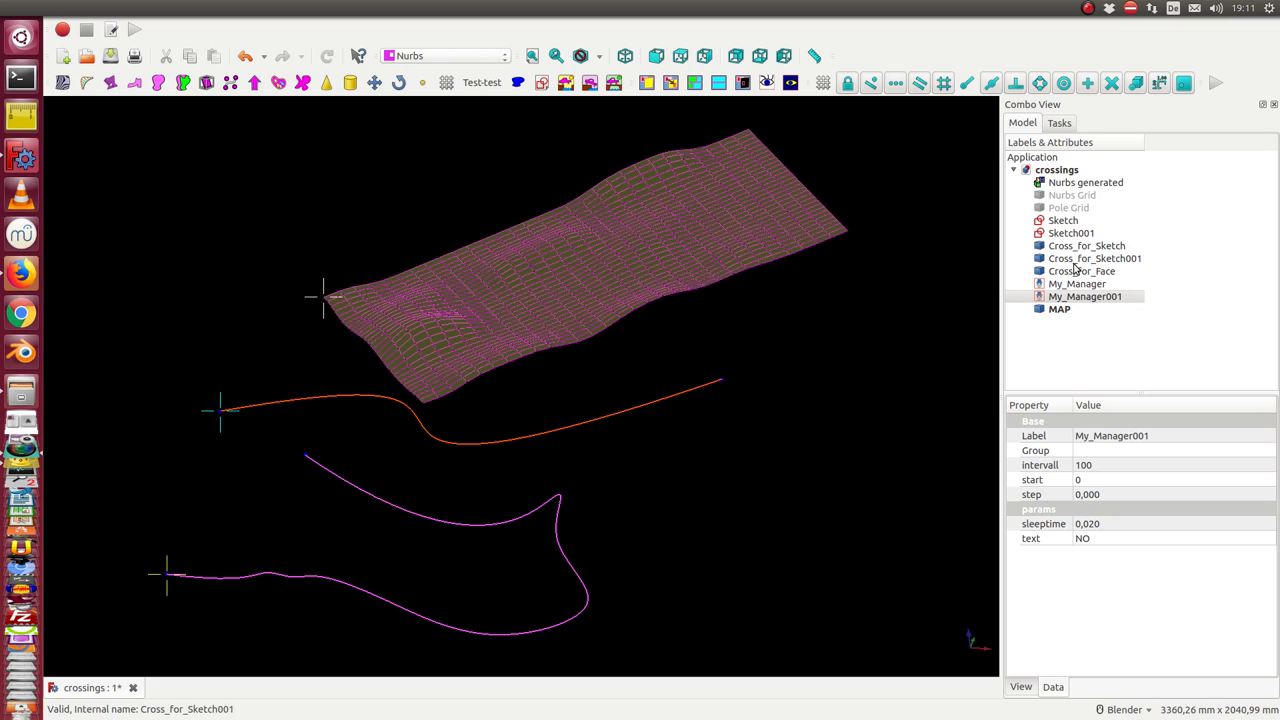
Step: Inspect Cross_for_Face's u/v expressions, then bring up My_Manager's Run/Stop/Loop controls
click(1082, 272)
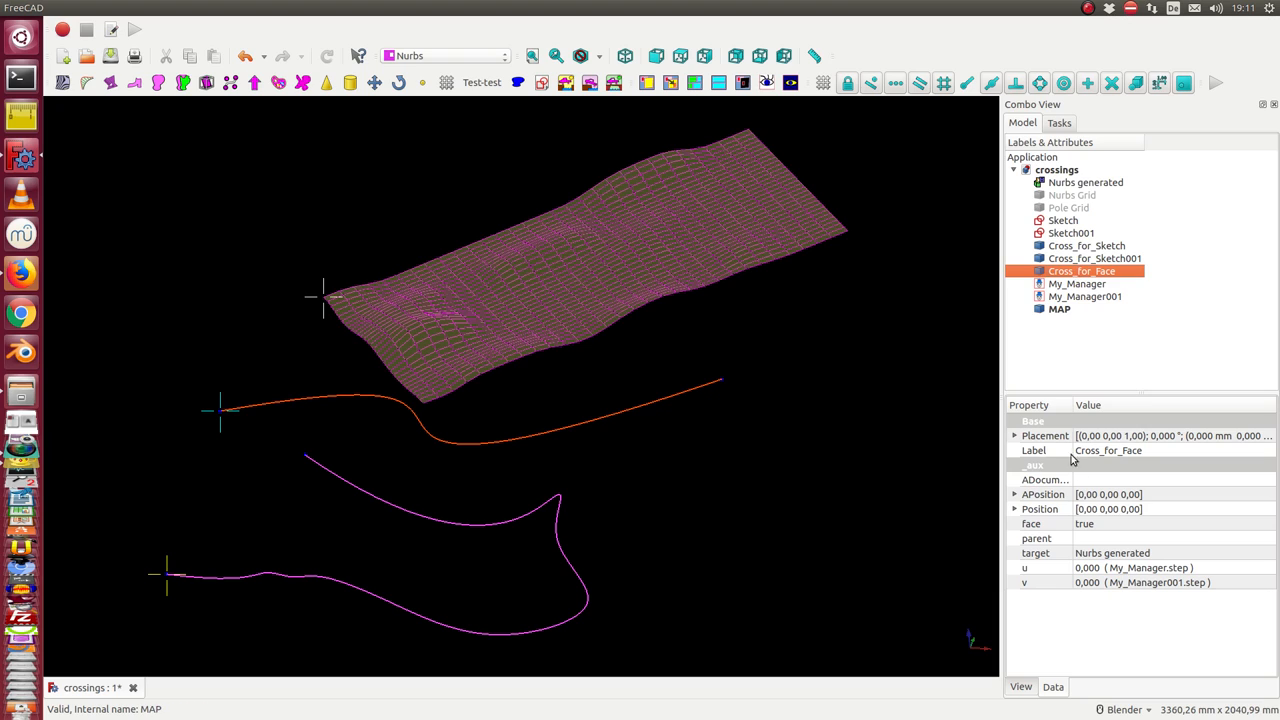
mouse_move(1036, 592)
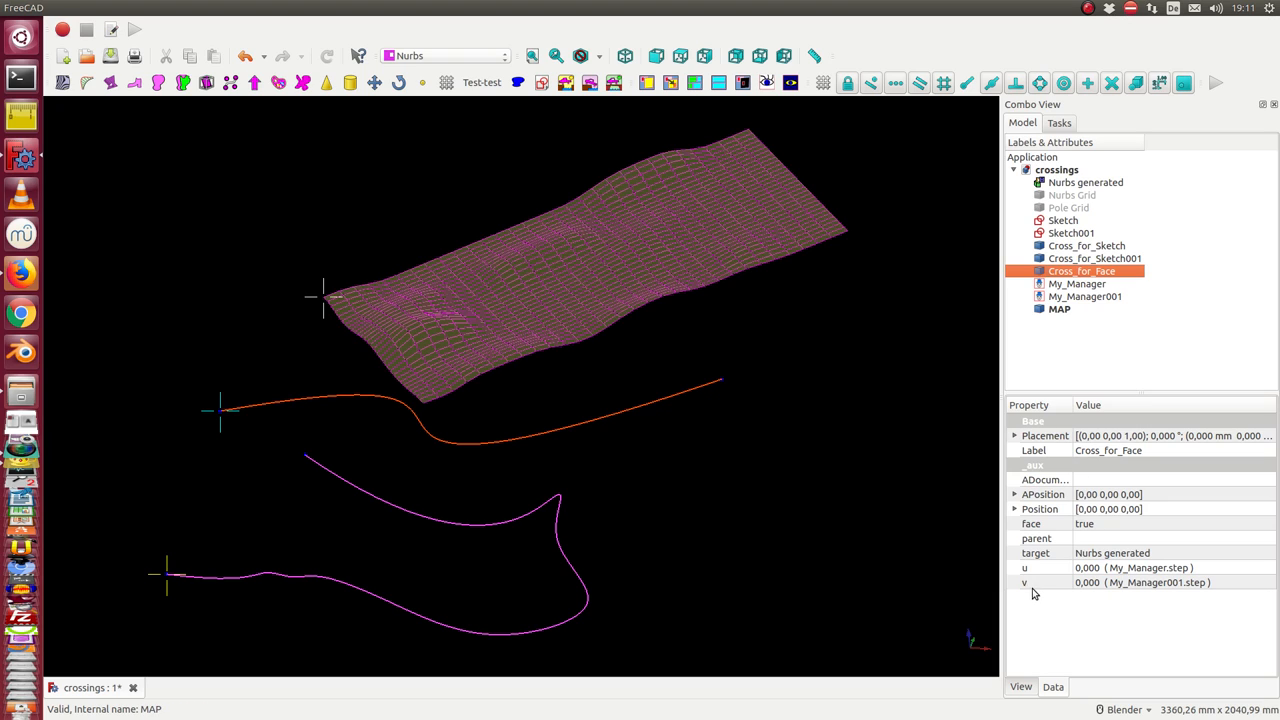
mouse_move(1114, 546)
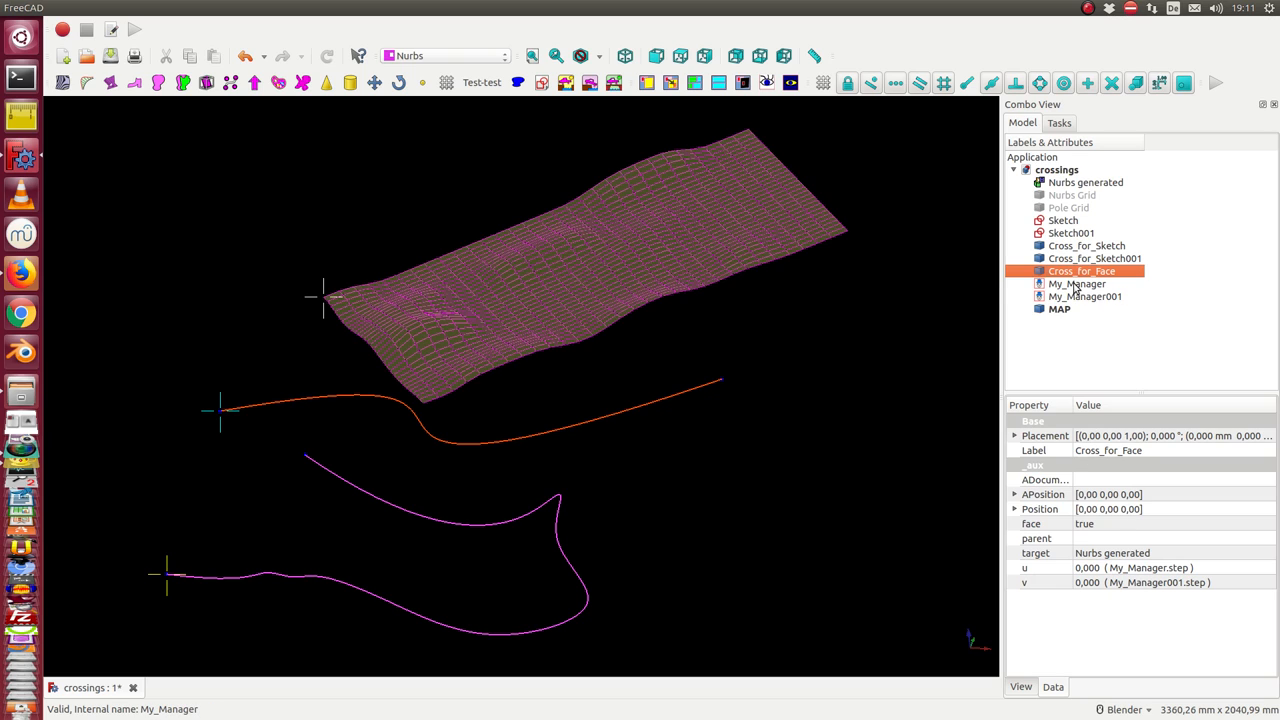
click(1076, 284)
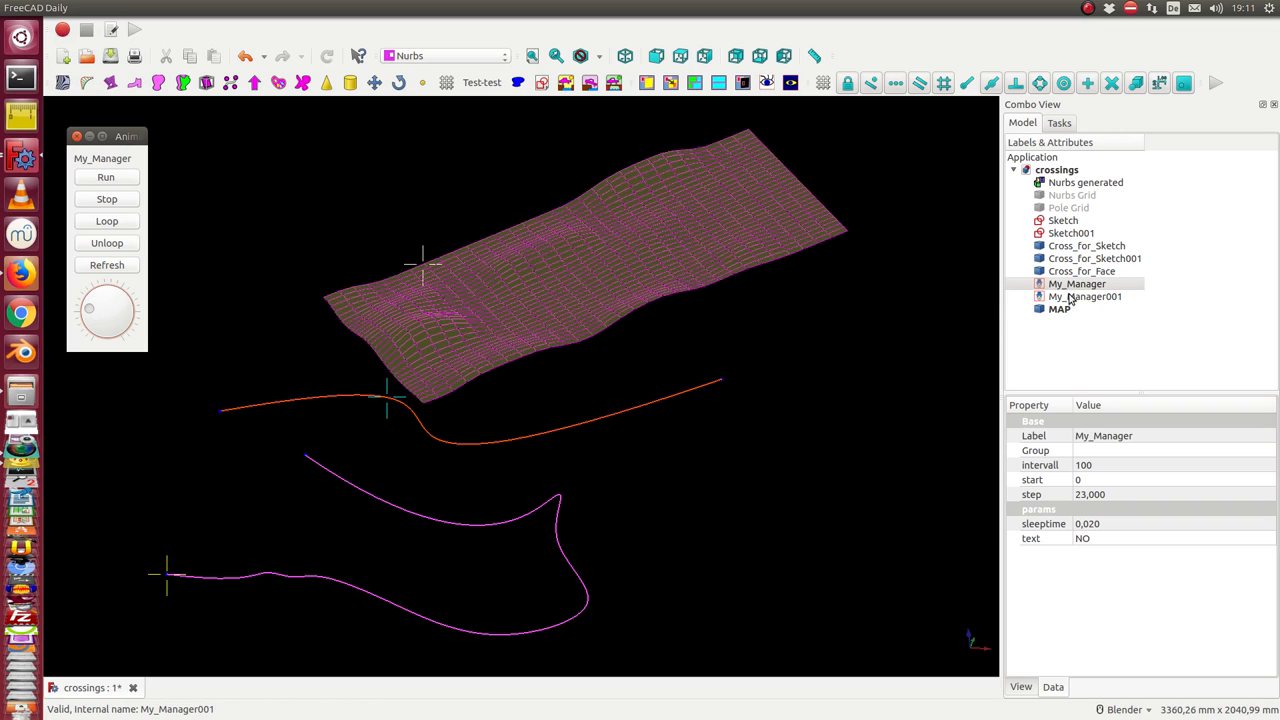
Step: Bring up My_Manager001's animation controls beside the first, its step at 40
click(1084, 296)
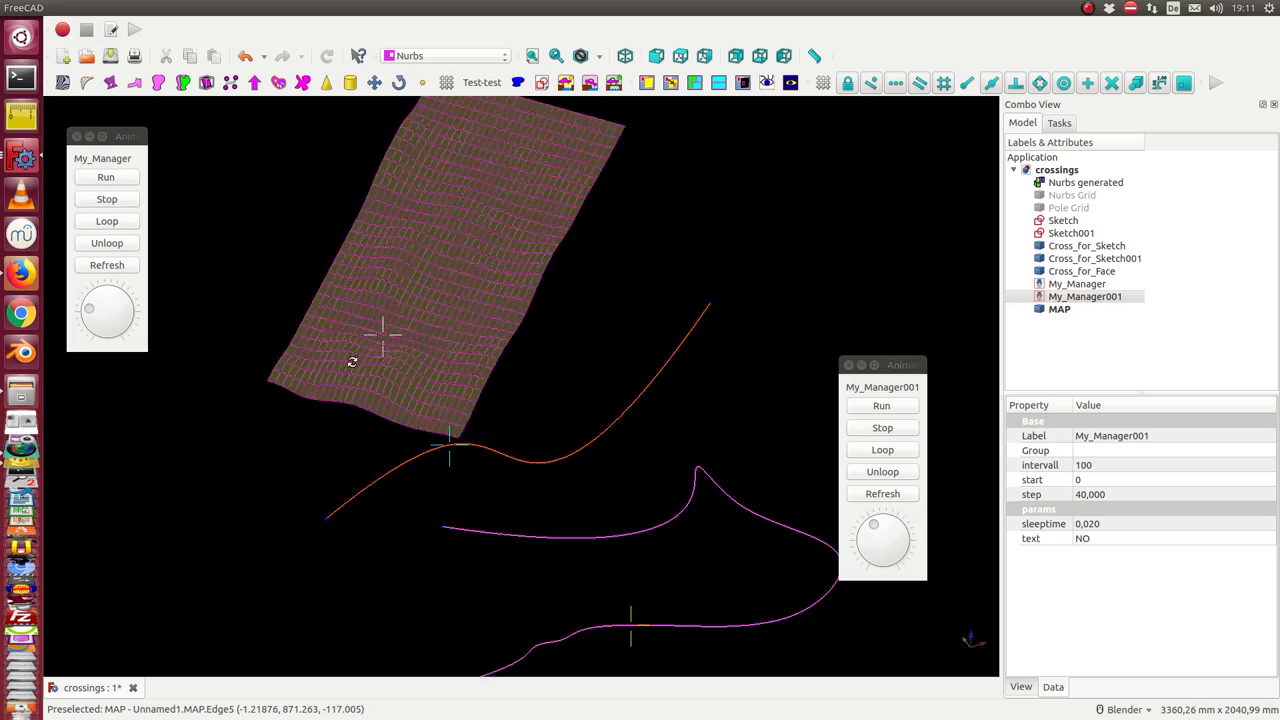
scroll(down, 3)
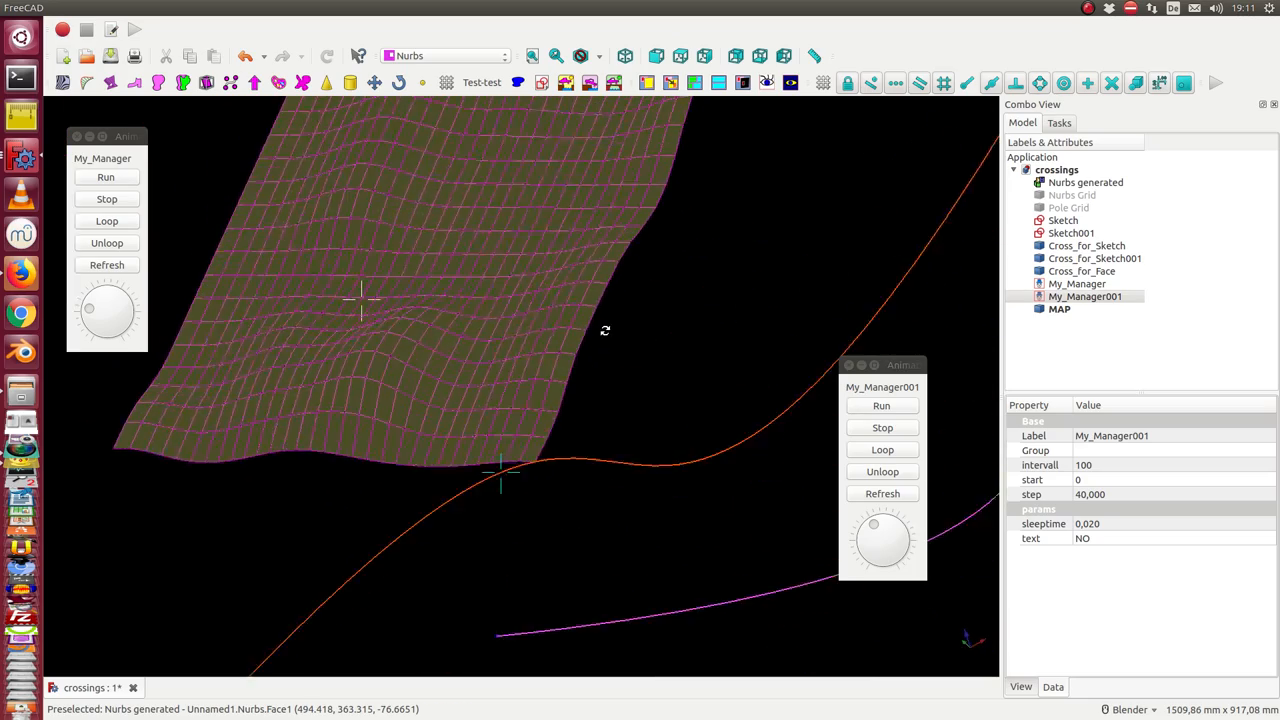
drag(600, 330, 400, 400)
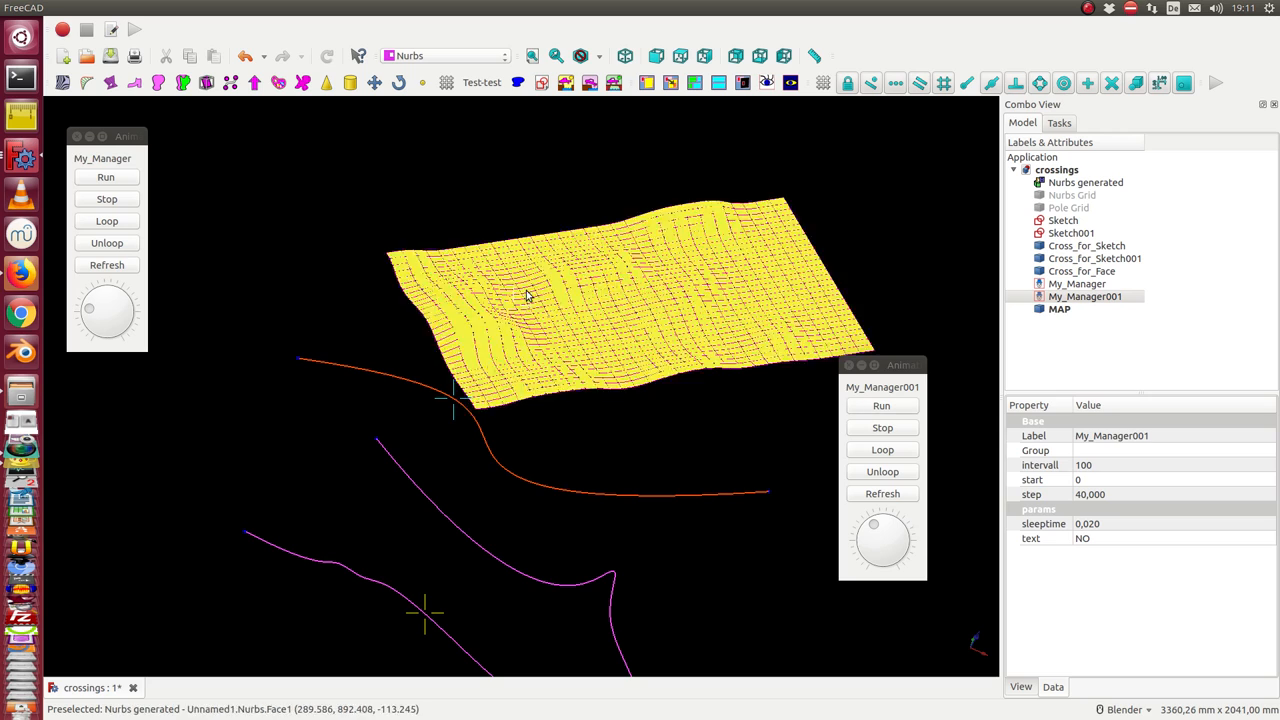
click(1080, 272)
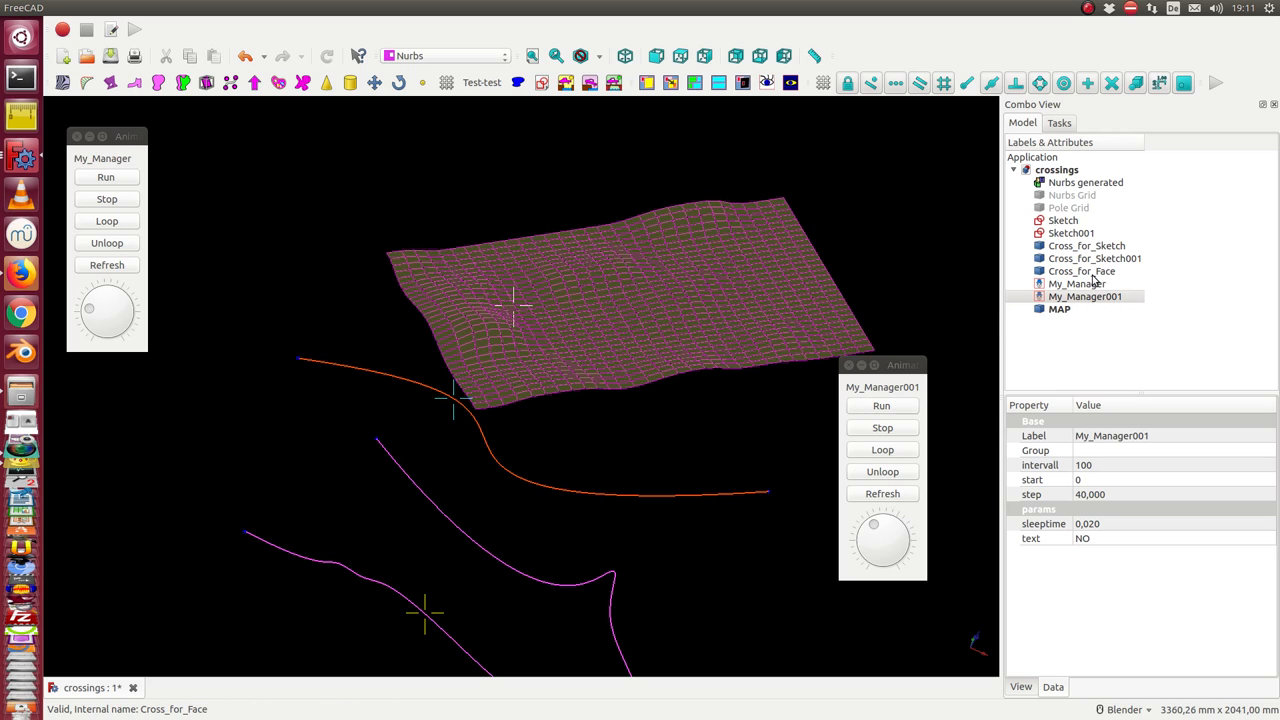
Step: Review Cross_For_Face and both sketch crosses' Data properties, confirming u linked to Cross_For_Face.v
click(1080, 272)
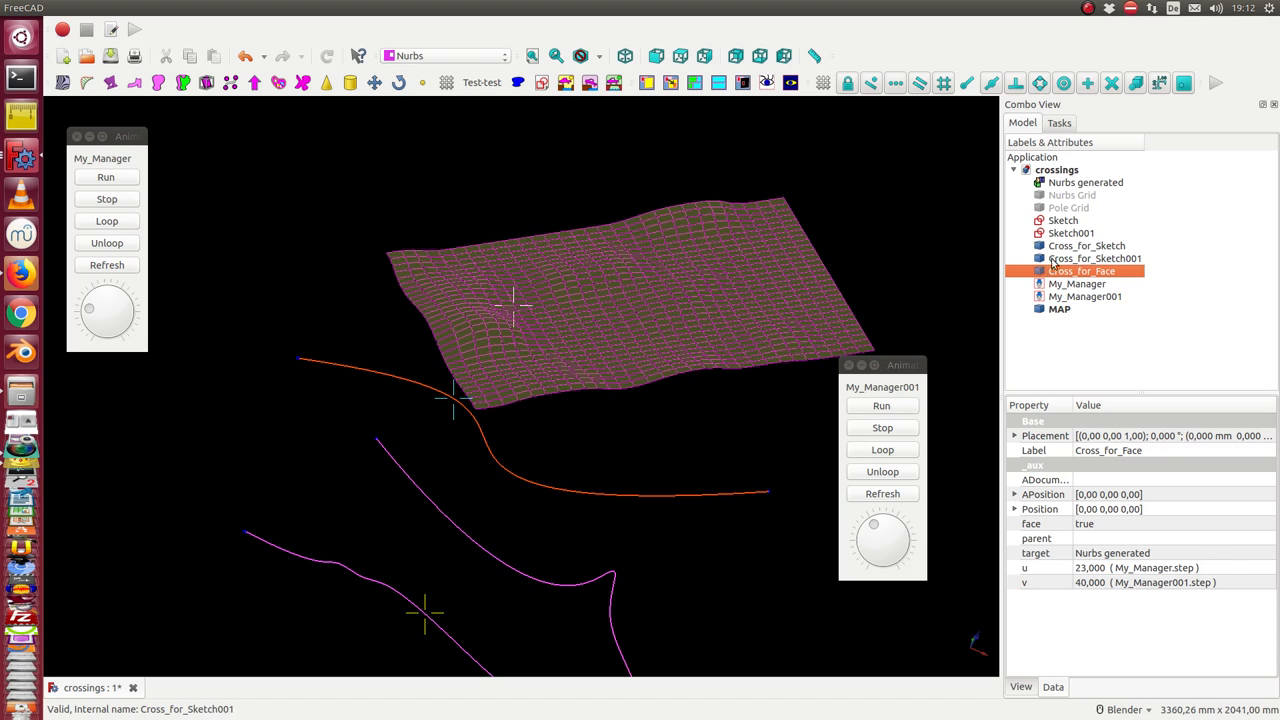
click(1086, 244)
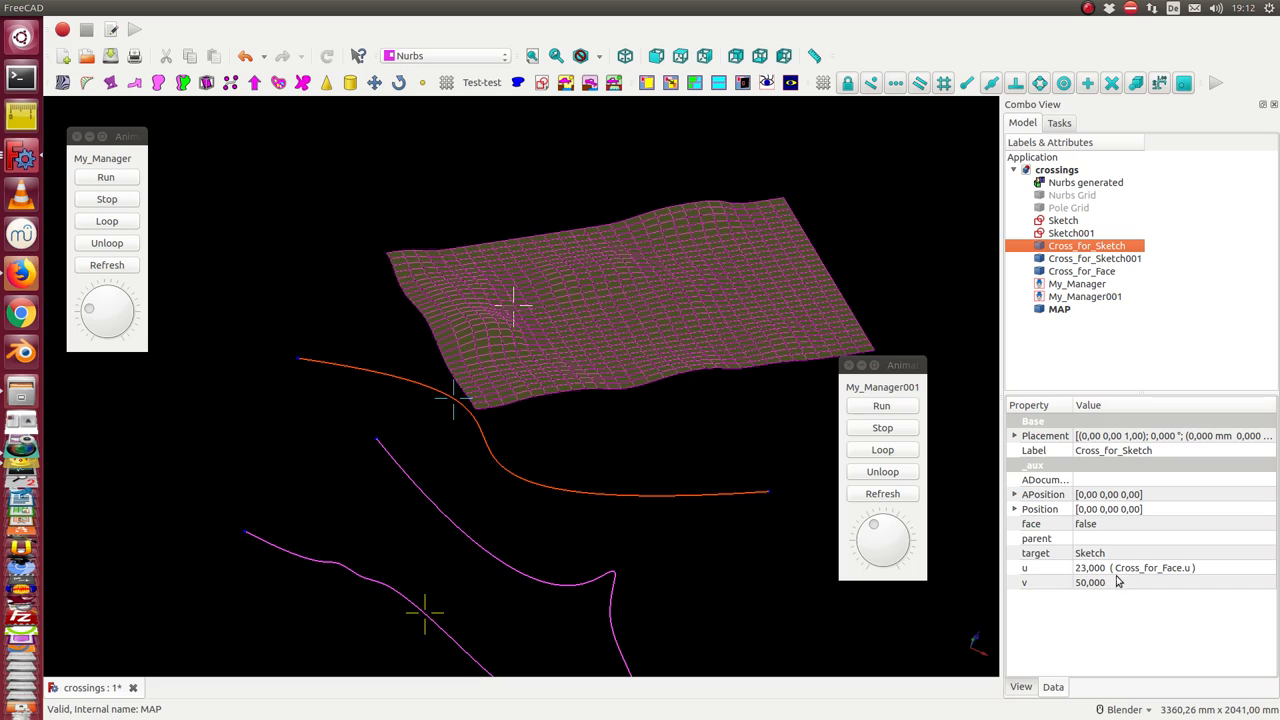
click(1094, 258)
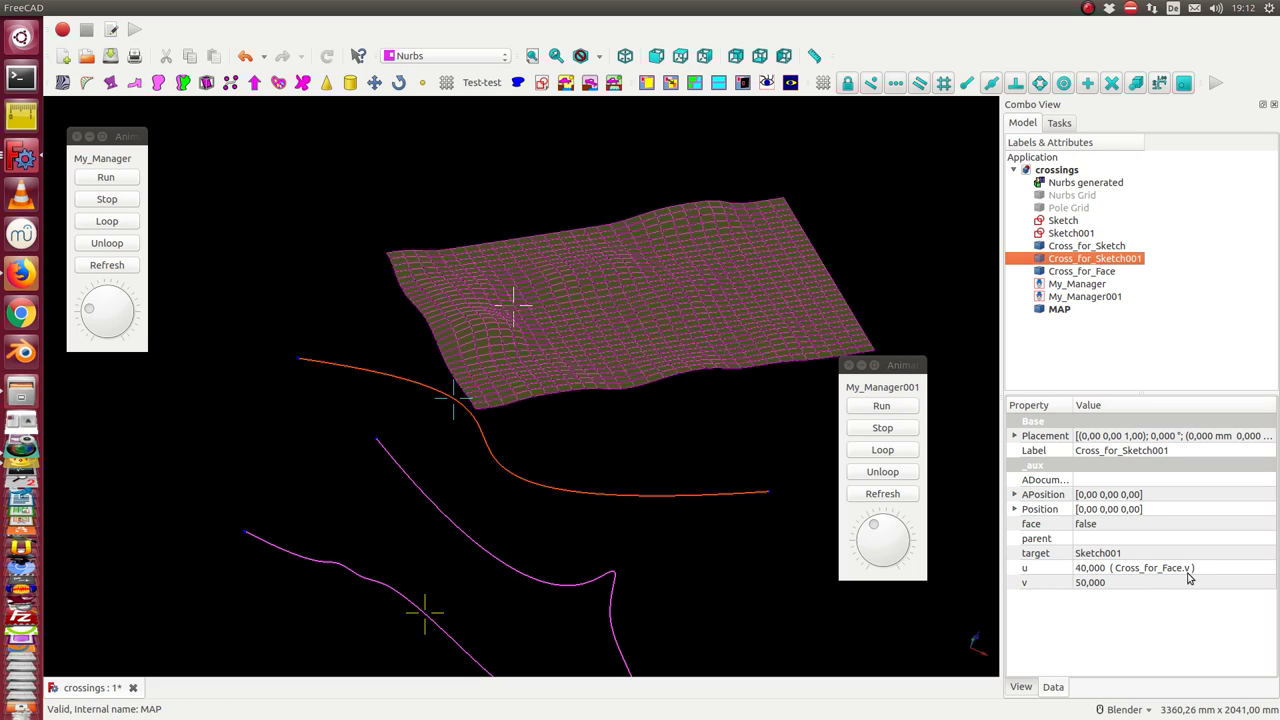
mouse_move(238, 130)
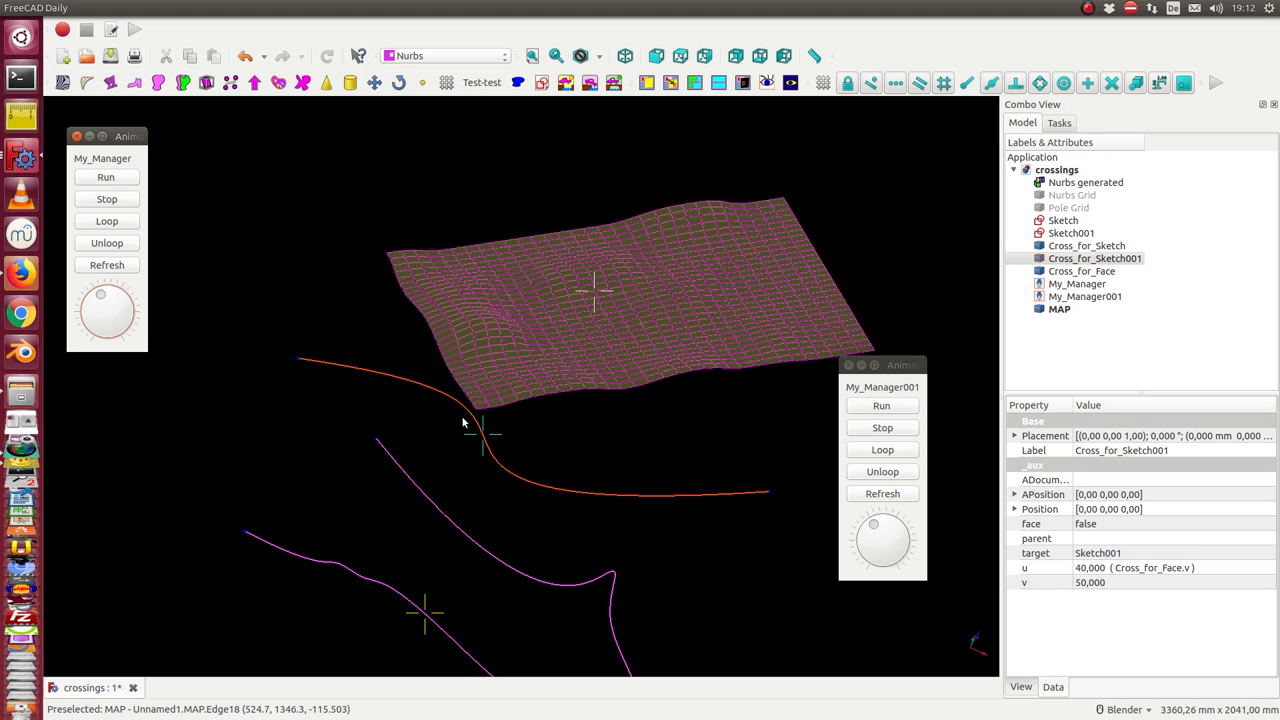
mouse_move(600, 296)
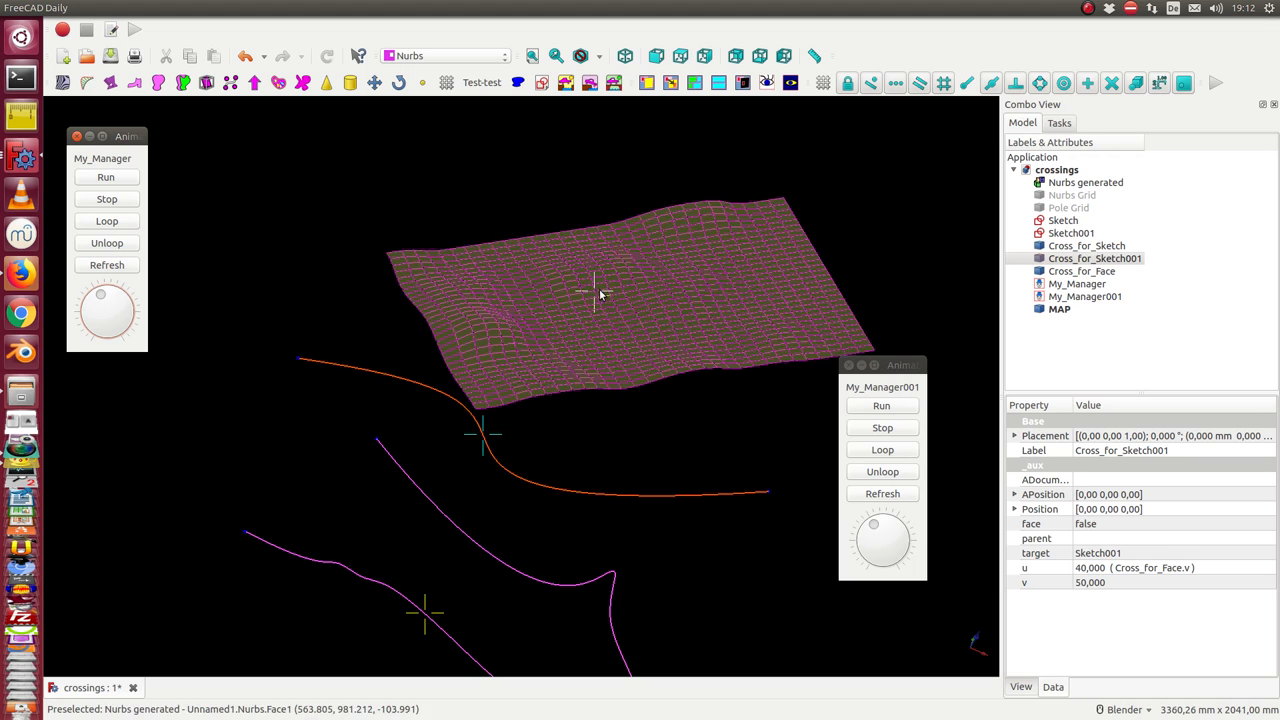
mouse_move(596, 294)
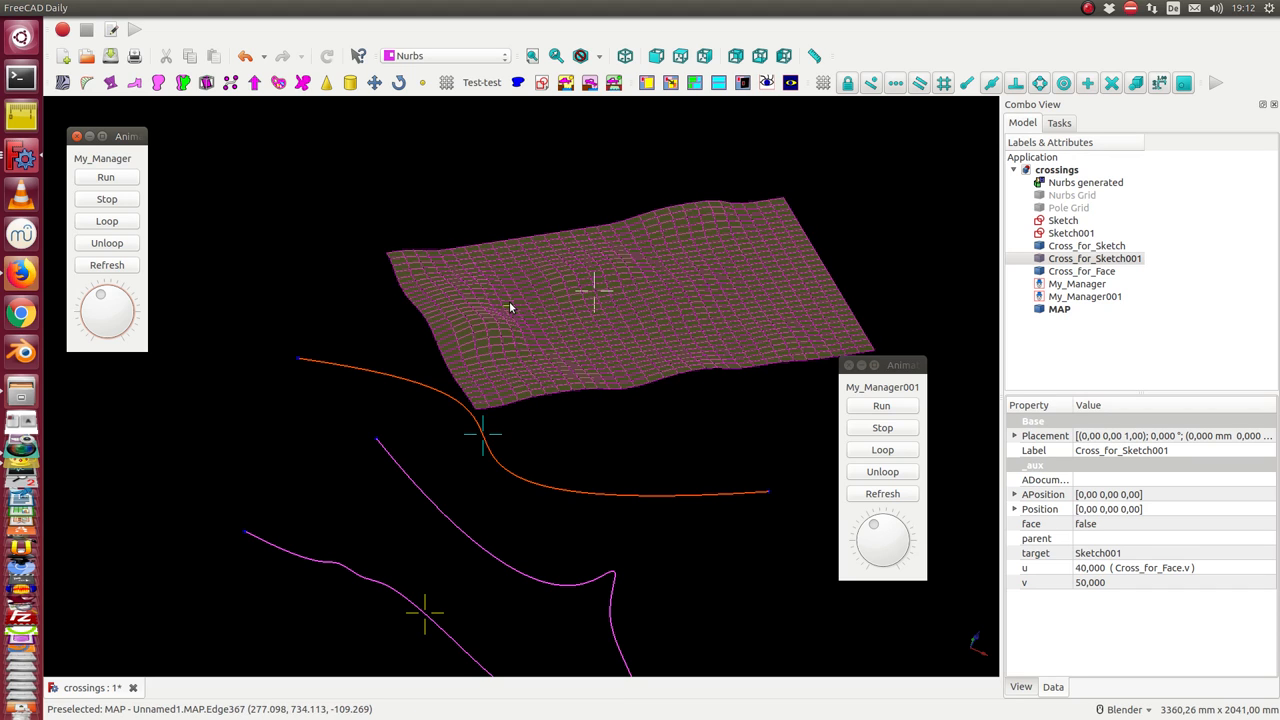
mouse_move(776, 538)
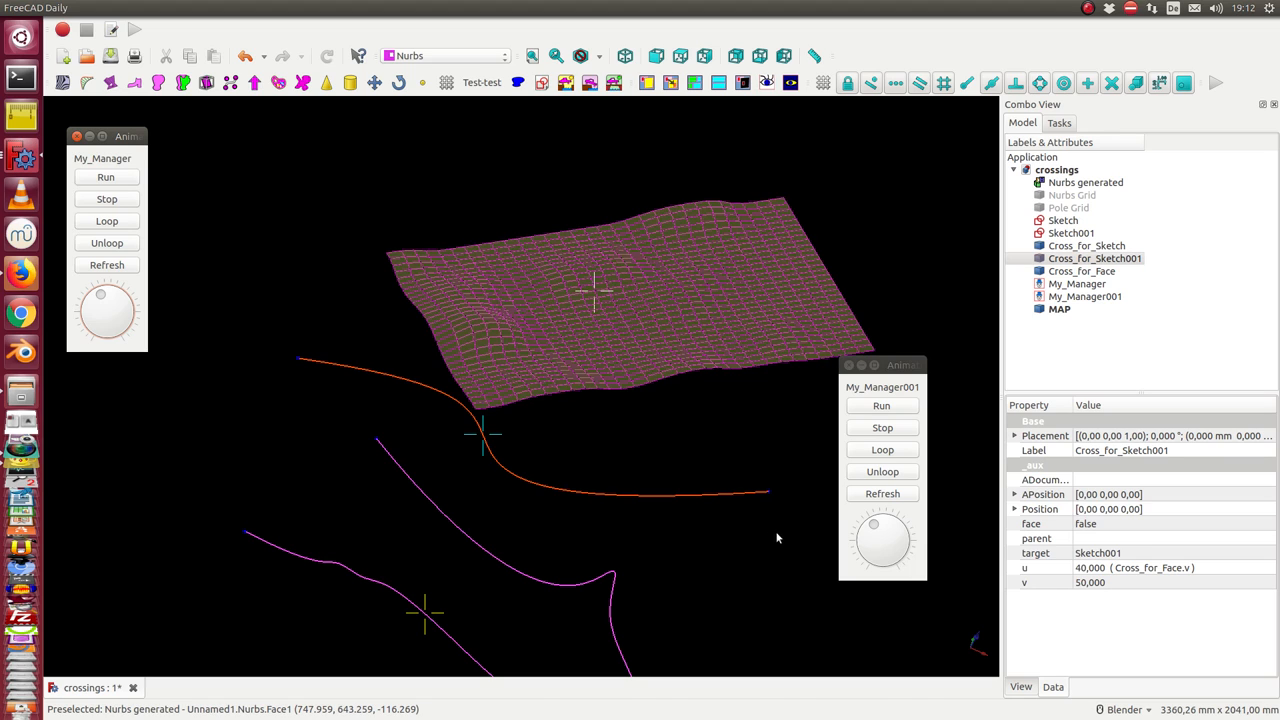
Step: Zoom out and orbit the view to inspect the terrain, road curves and moved markers
drag(898, 524, 864, 544)
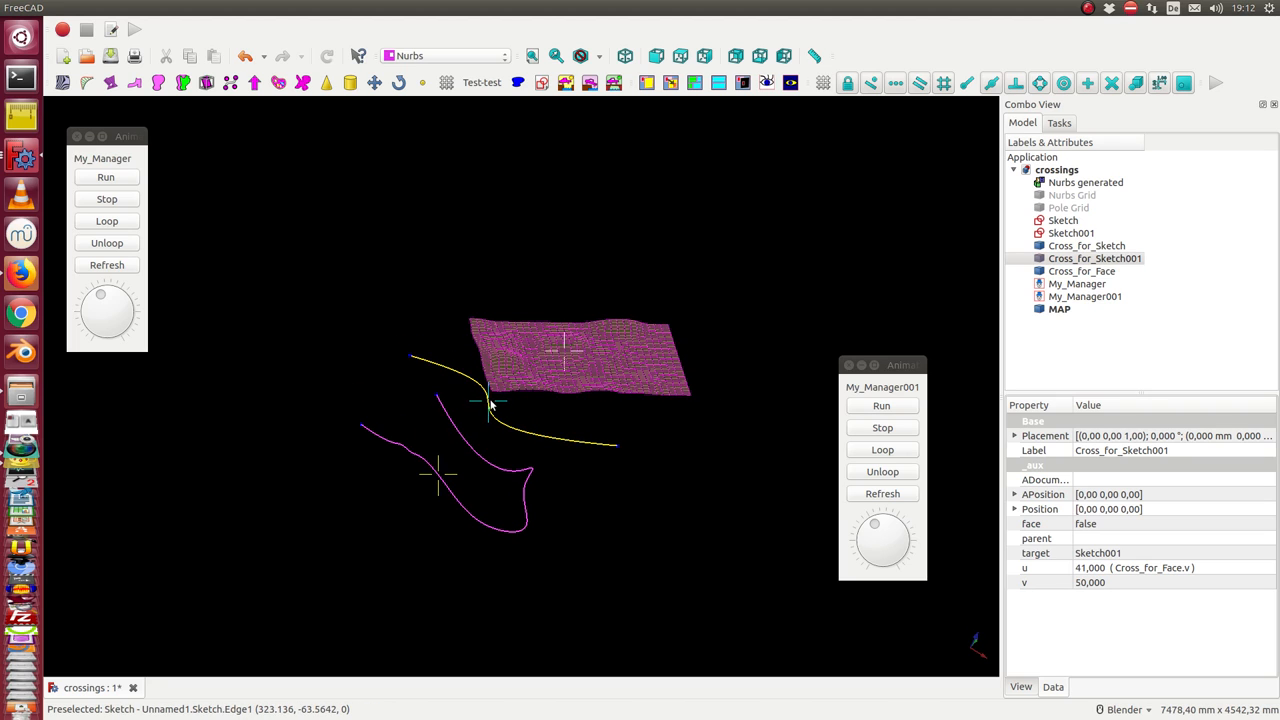
mouse_move(450, 486)
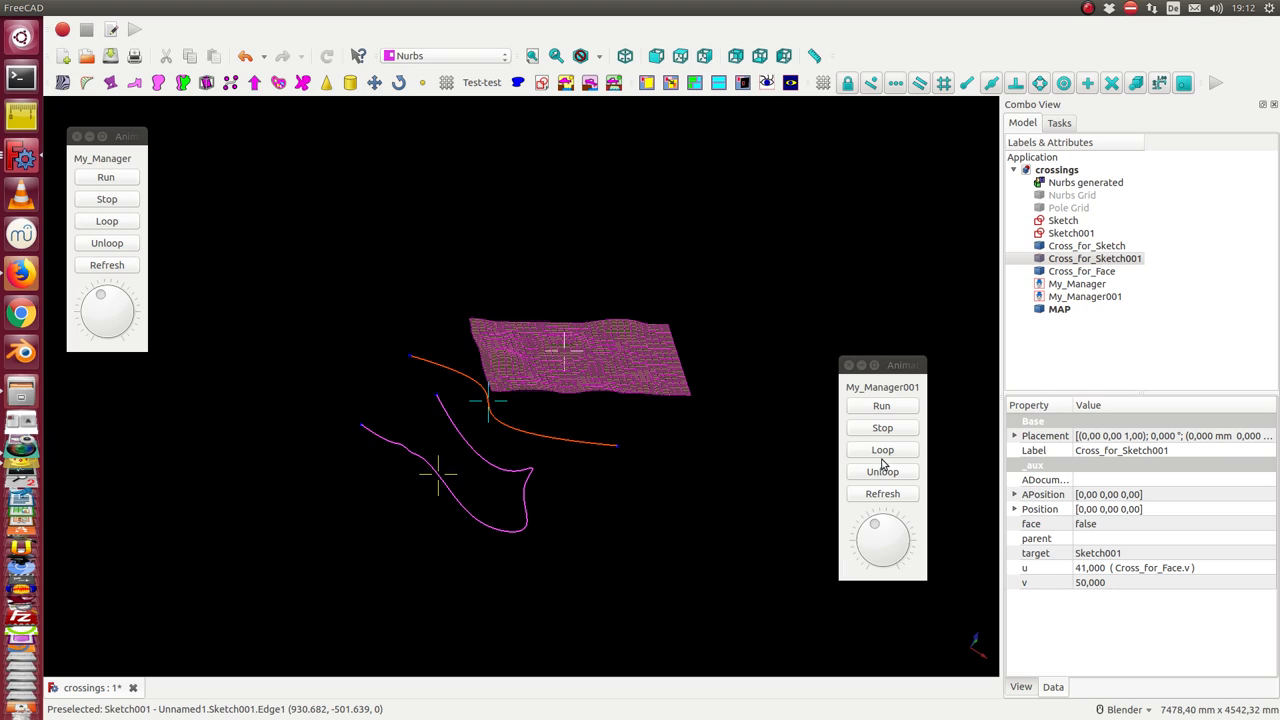
mouse_move(638, 410)
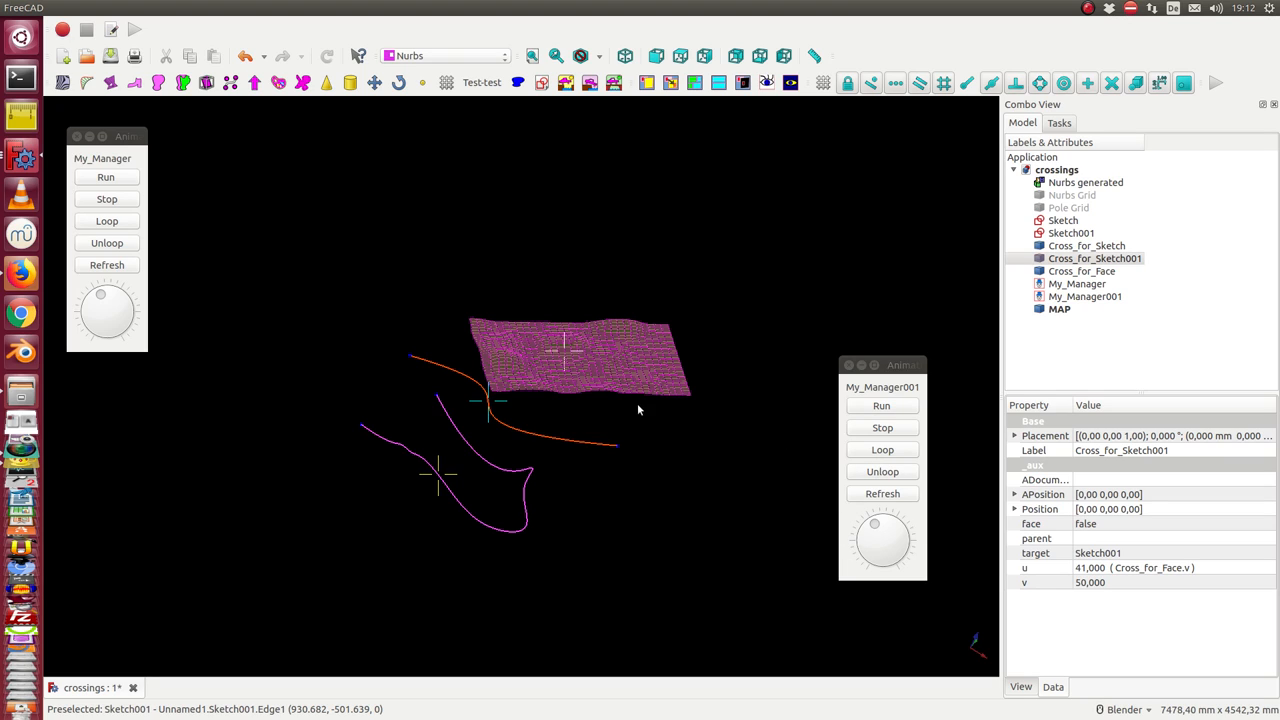
mouse_move(986, 526)
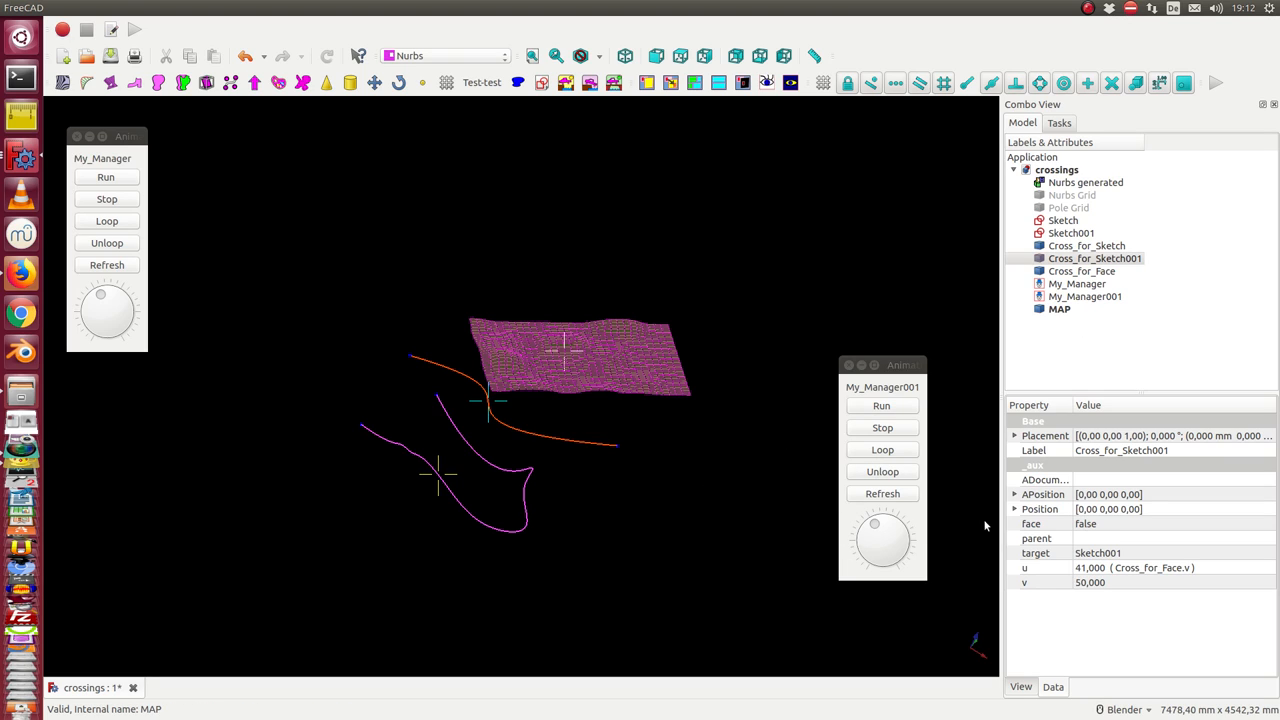
mouse_move(1050, 498)
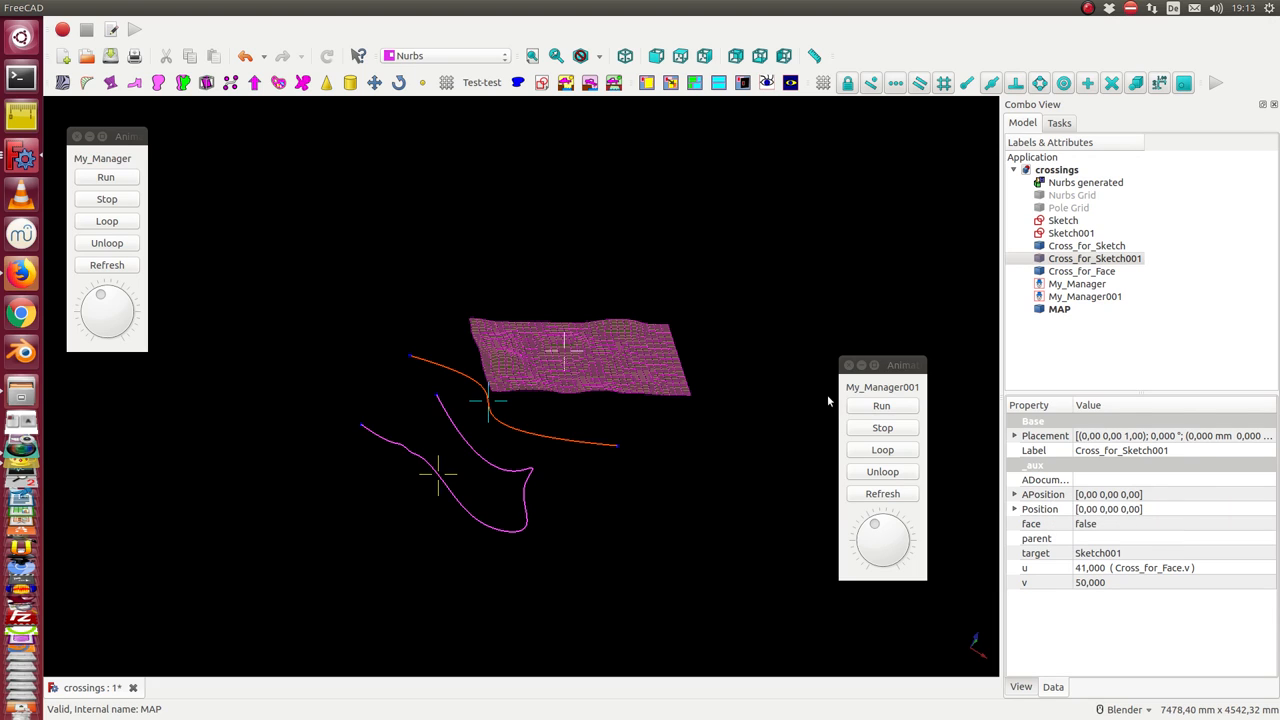
mouse_move(650, 348)
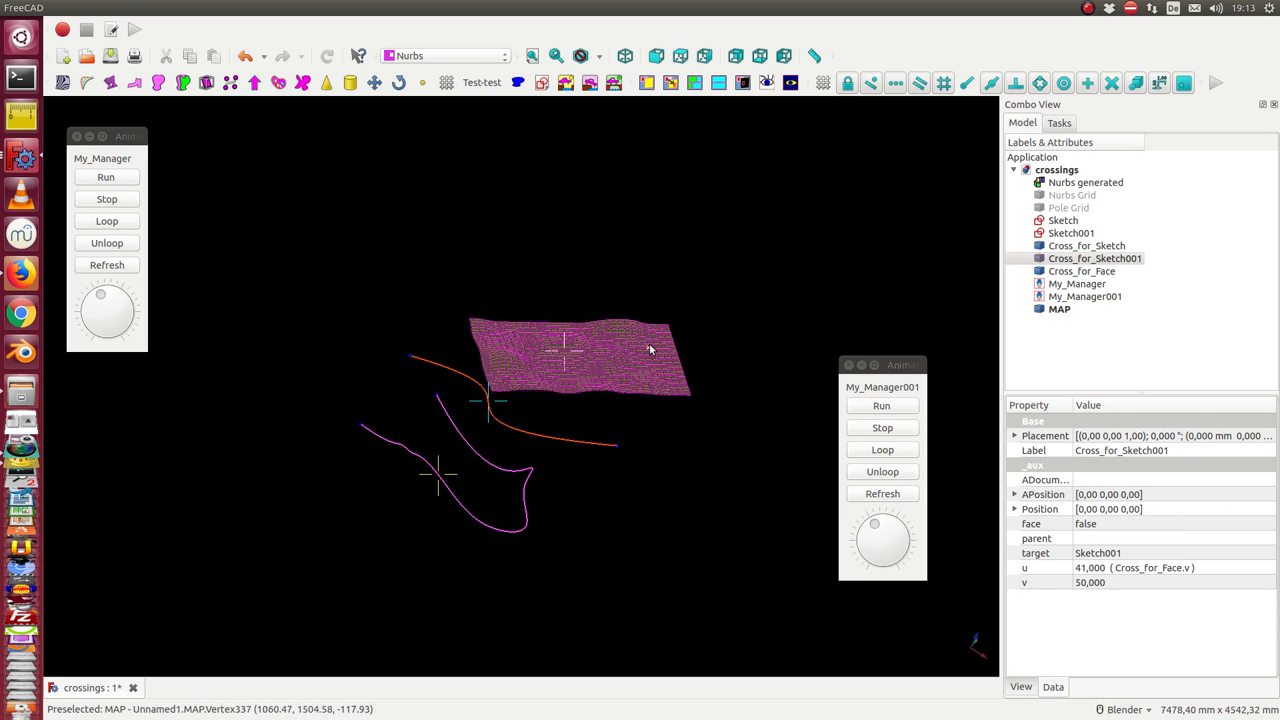
mouse_move(548, 376)
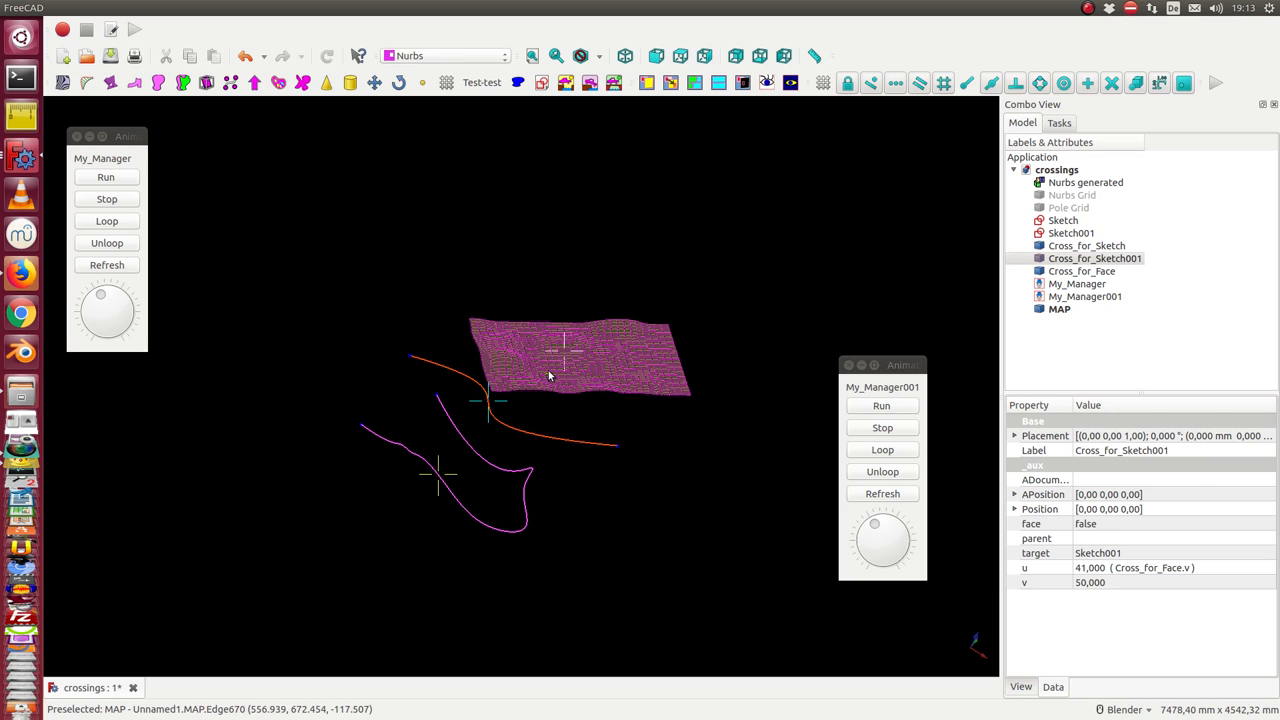
mouse_move(556, 364)
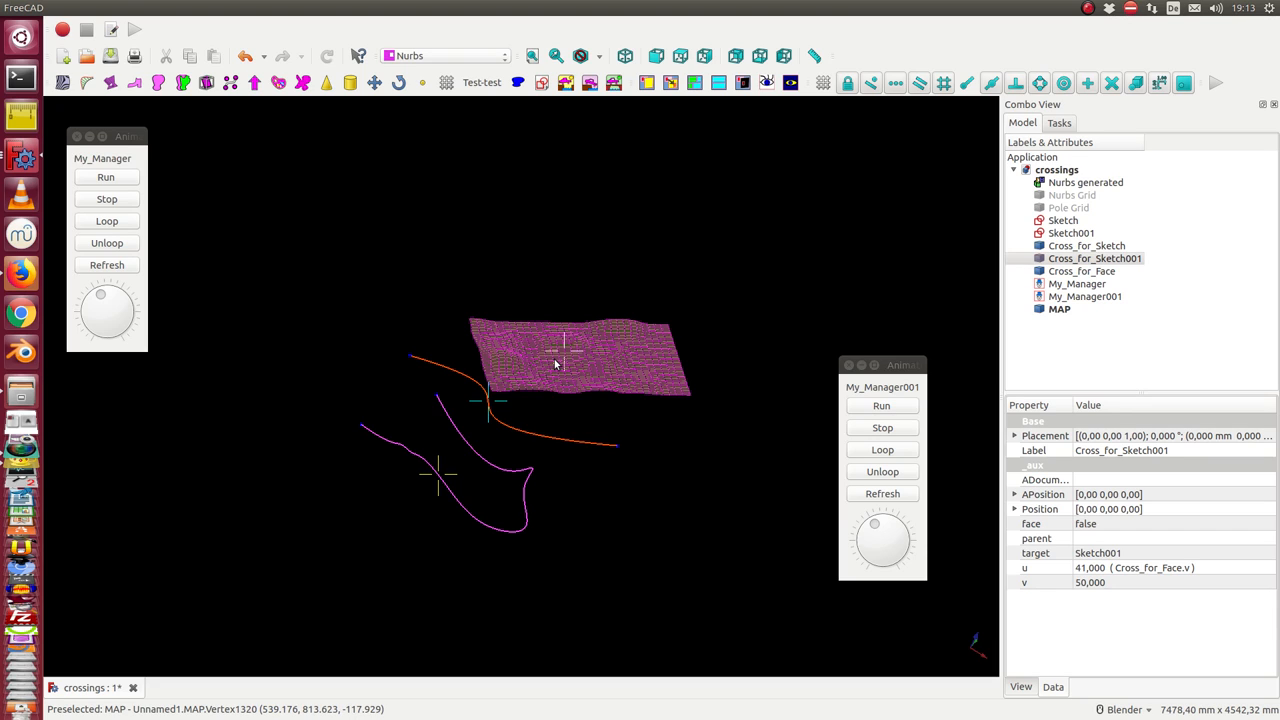
mouse_move(452, 446)
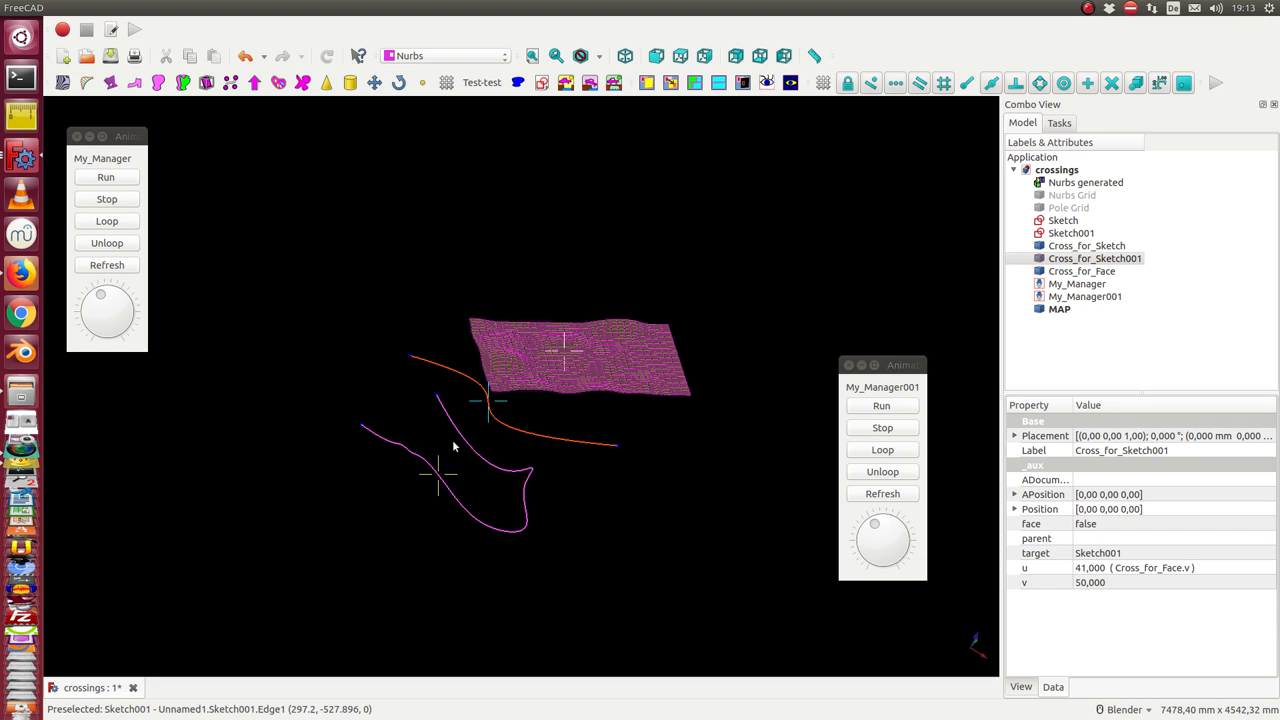
mouse_move(390, 456)
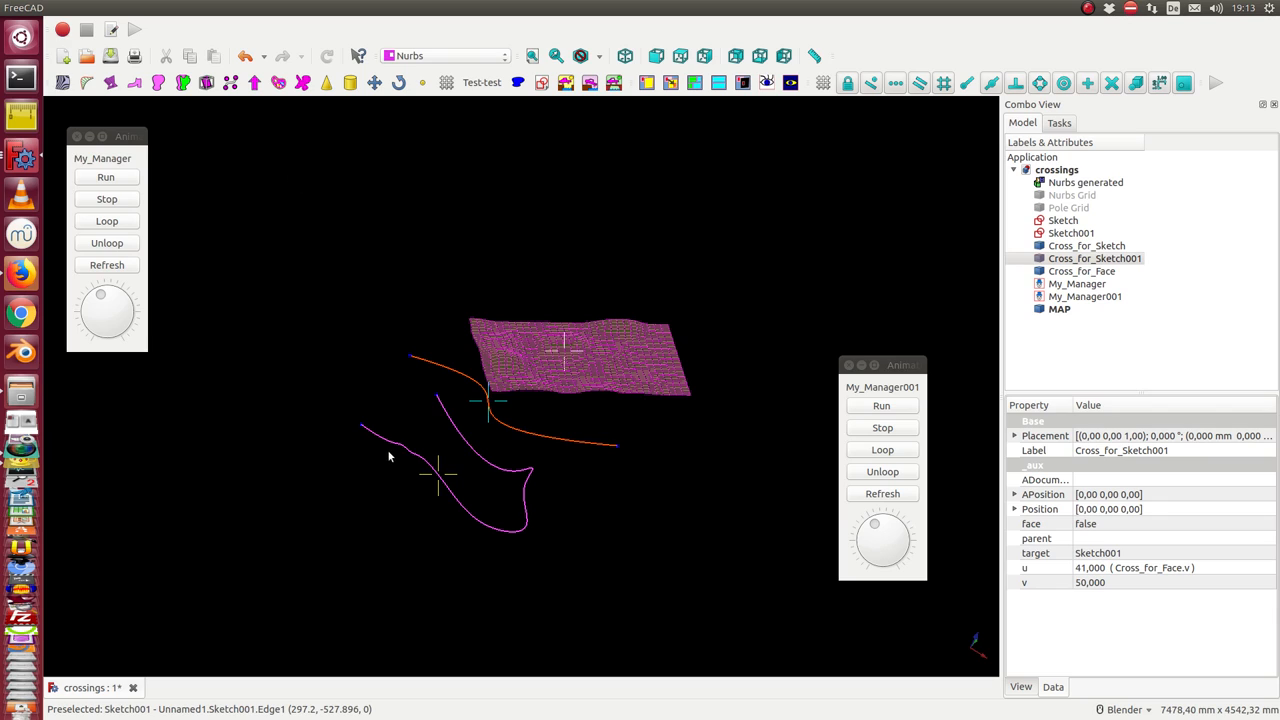
mouse_move(436, 474)
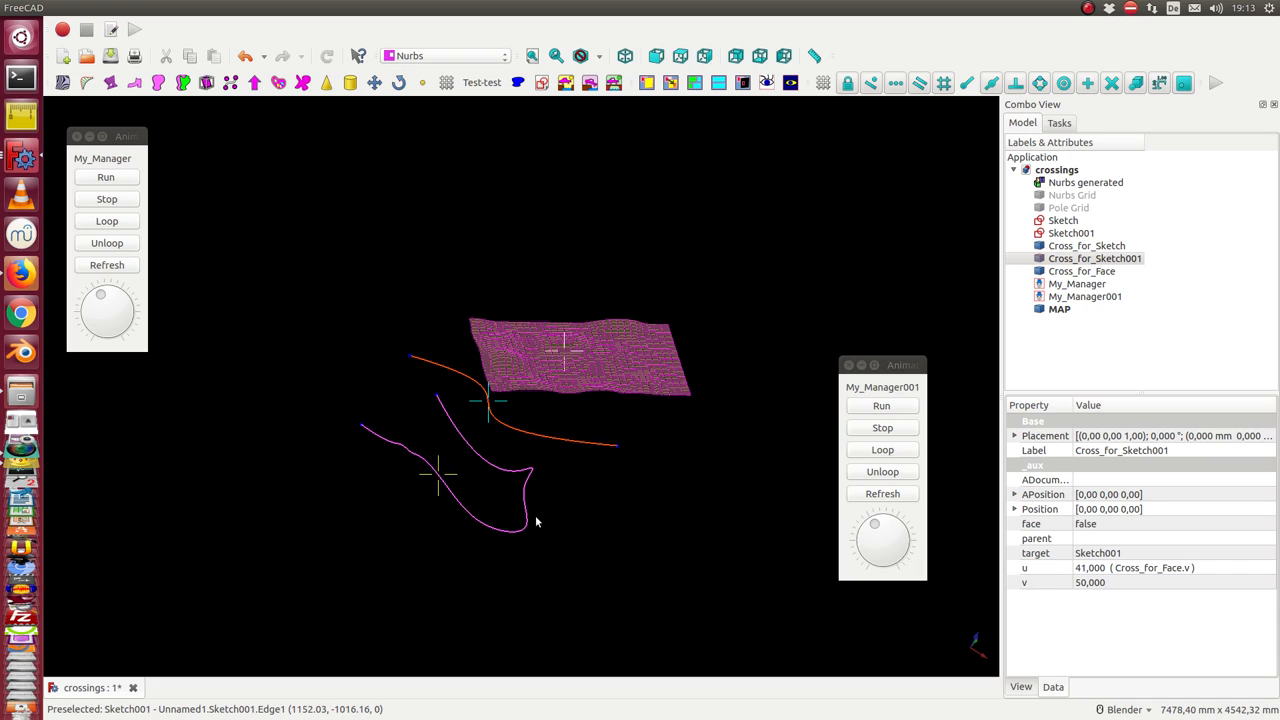
mouse_move(518, 442)
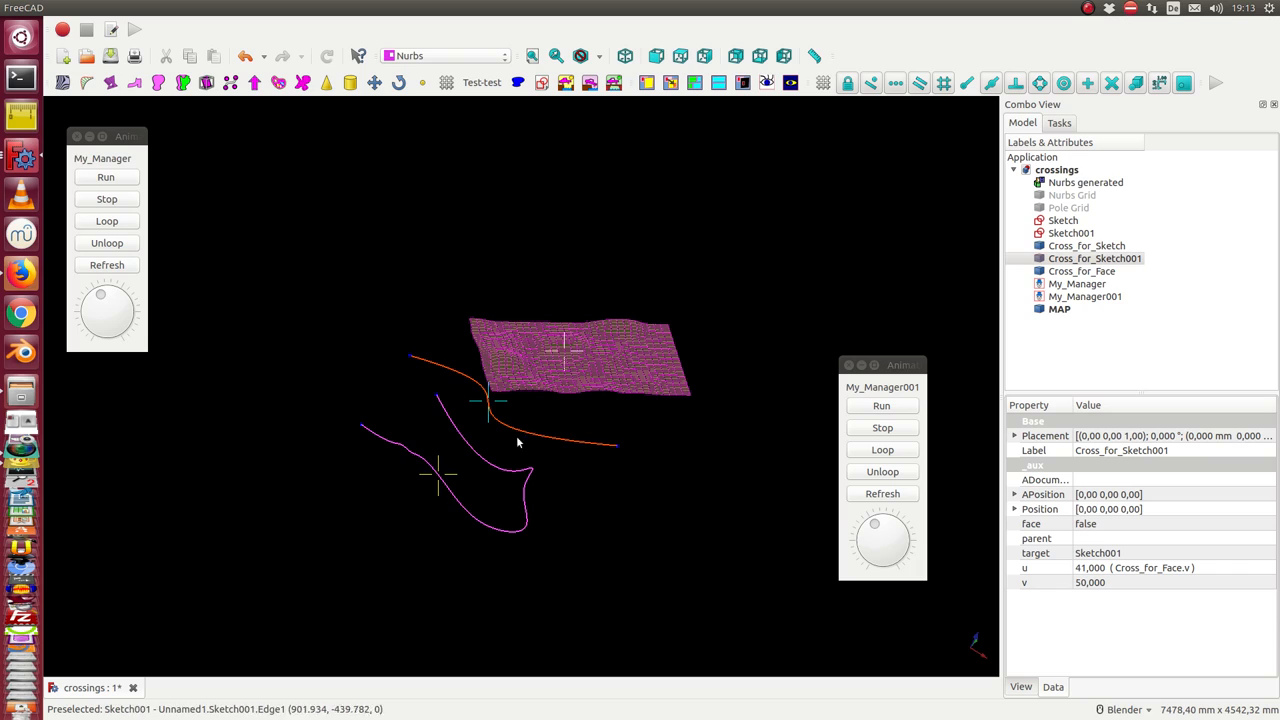
mouse_move(560, 442)
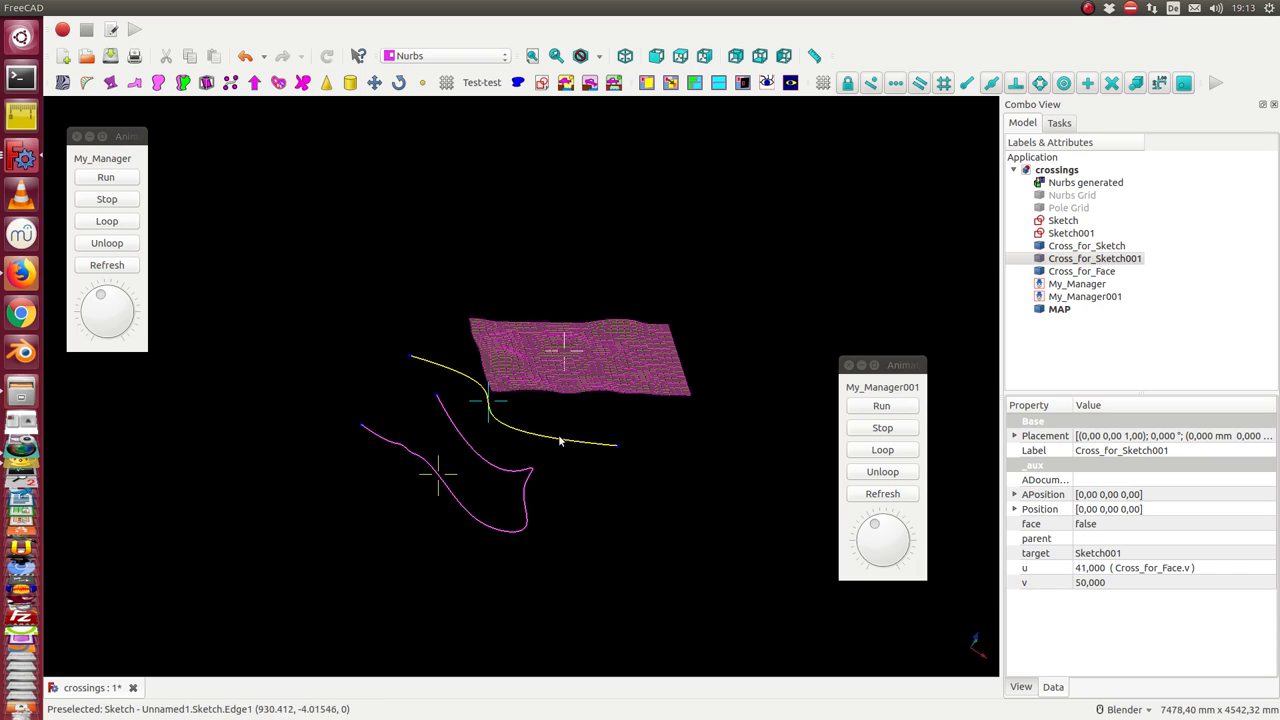
mouse_move(564, 442)
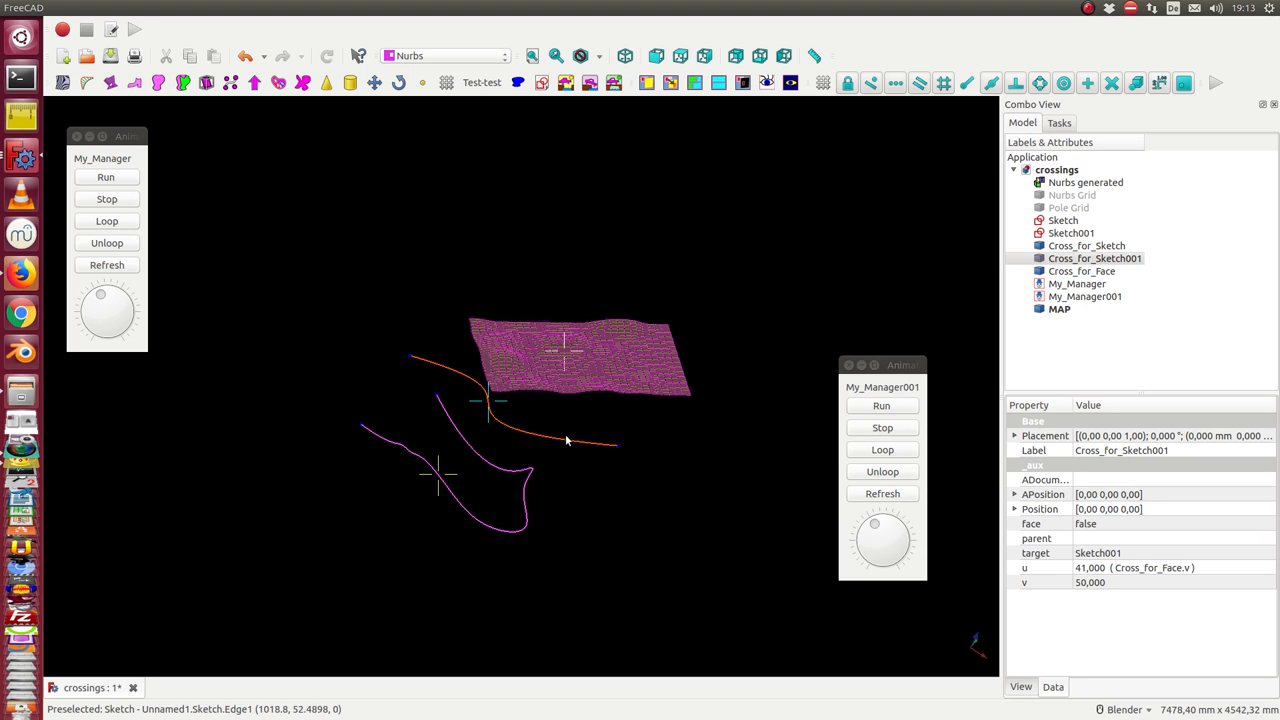
mouse_move(568, 442)
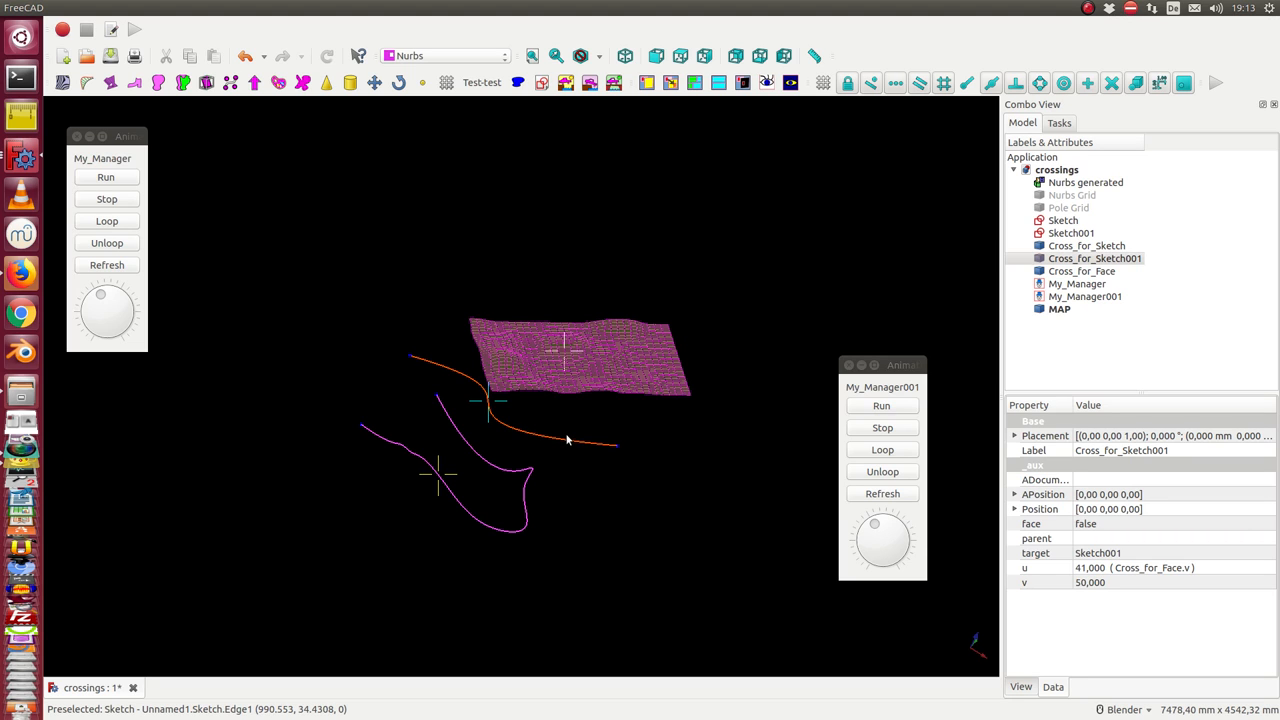
drag(564, 440, 432, 296)
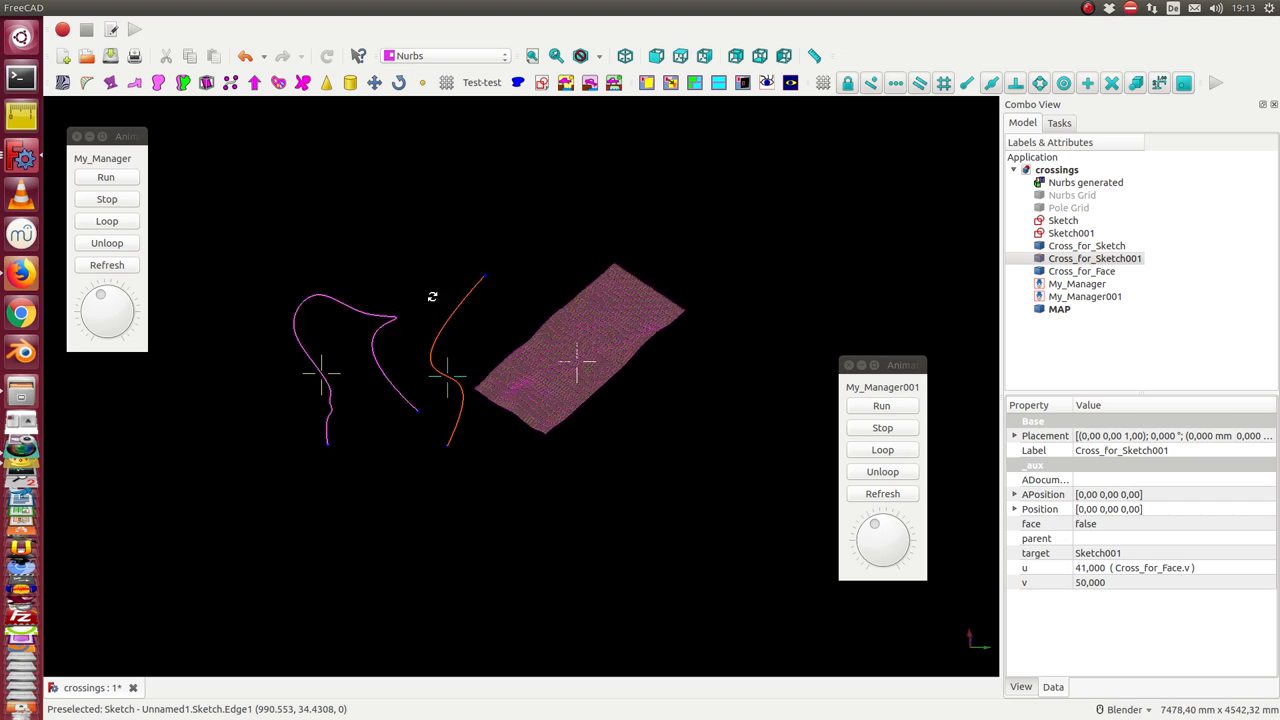